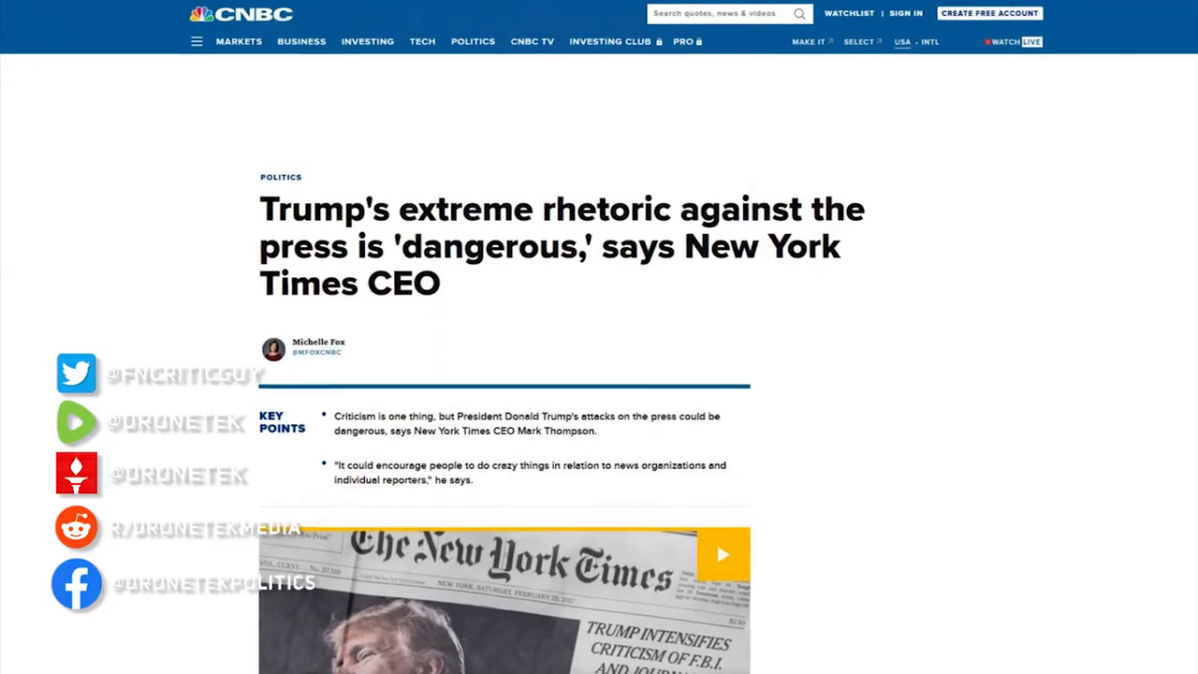
pyautogui.scroll(-3)
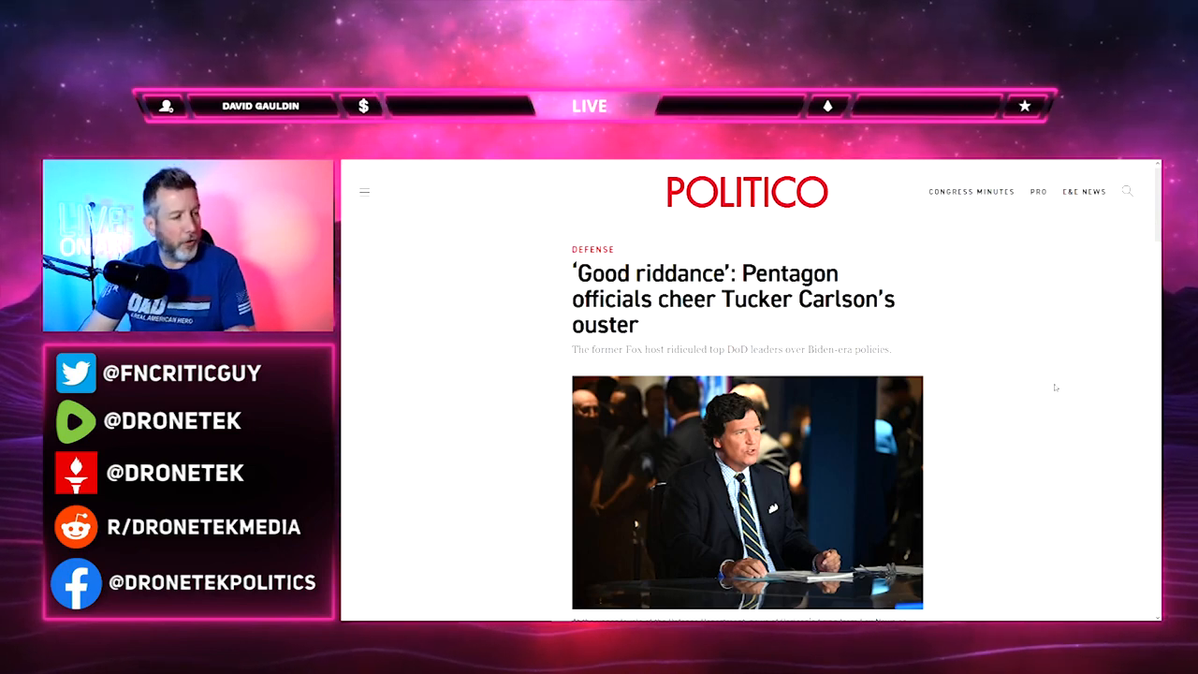
pyautogui.scroll(-3)
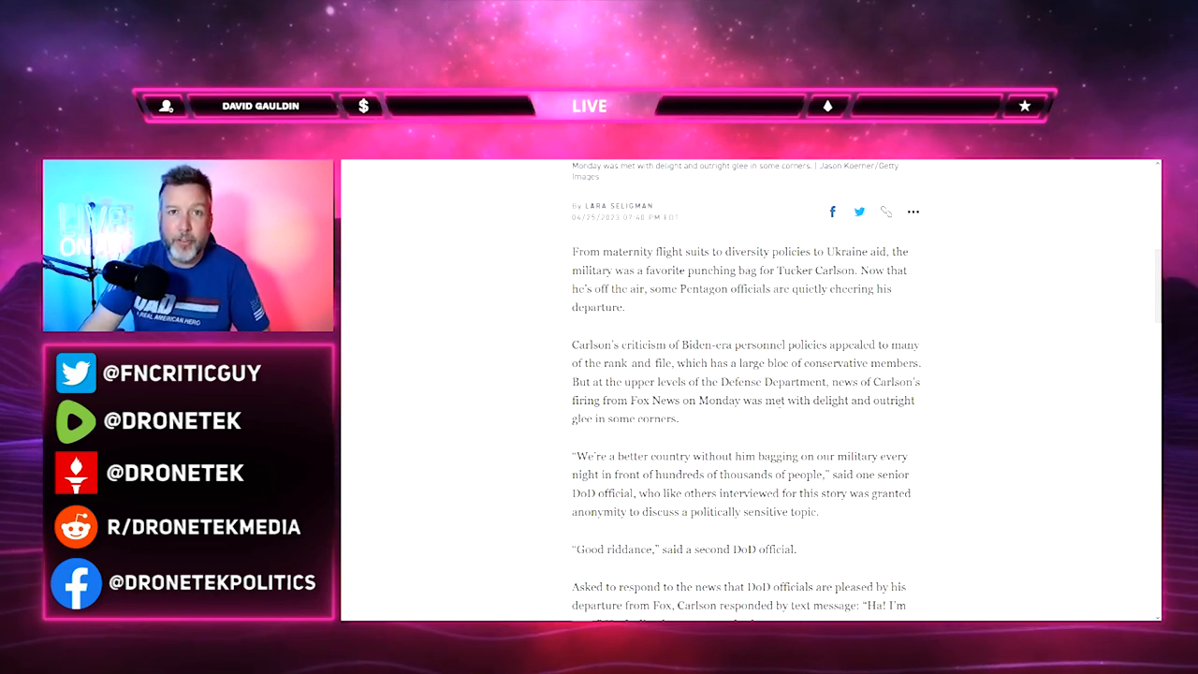
pyautogui.moveTo(768, 416)
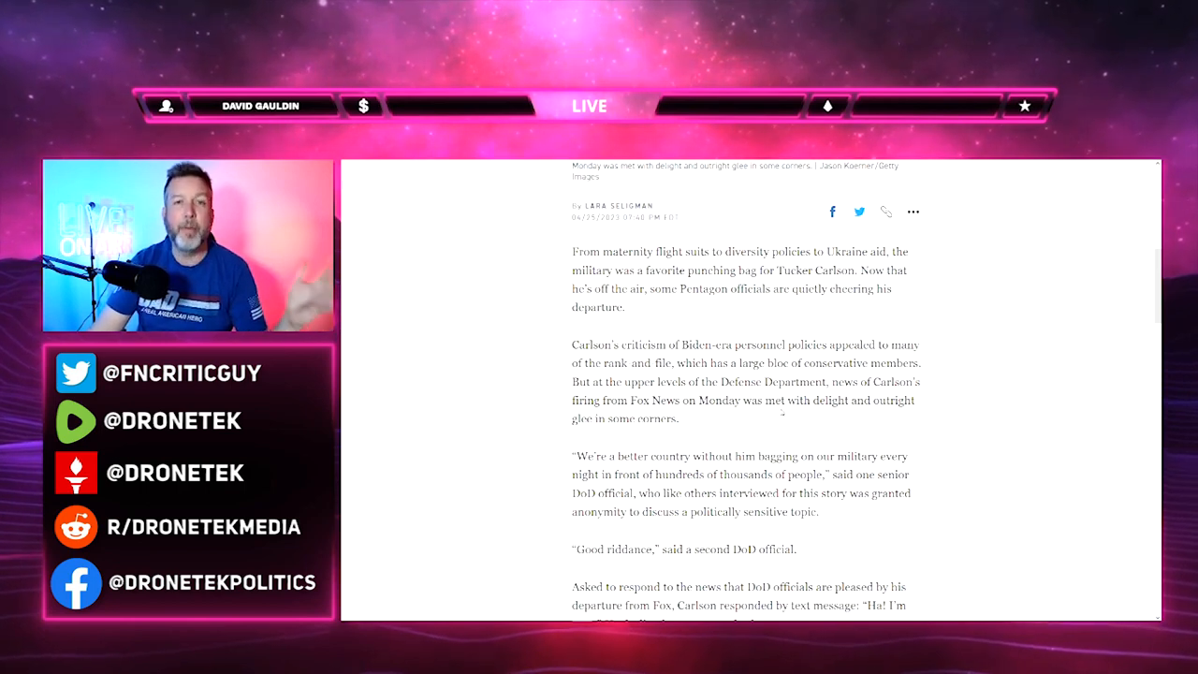
pyautogui.scroll(-3)
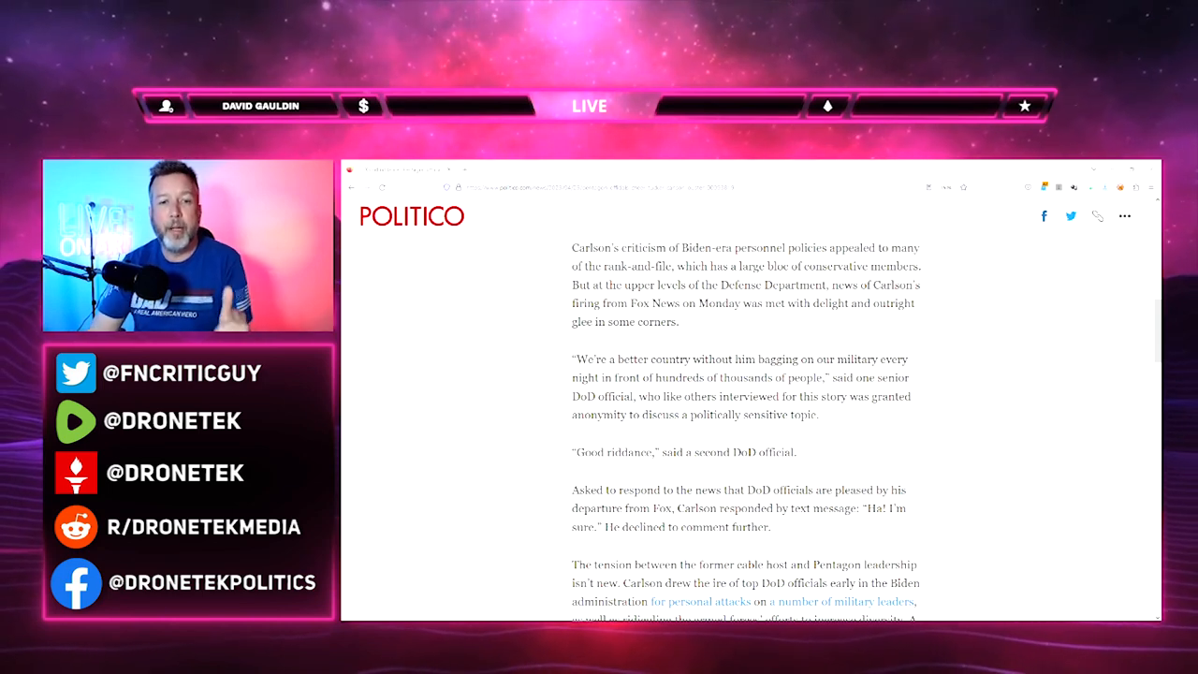
pyautogui.scroll(3)
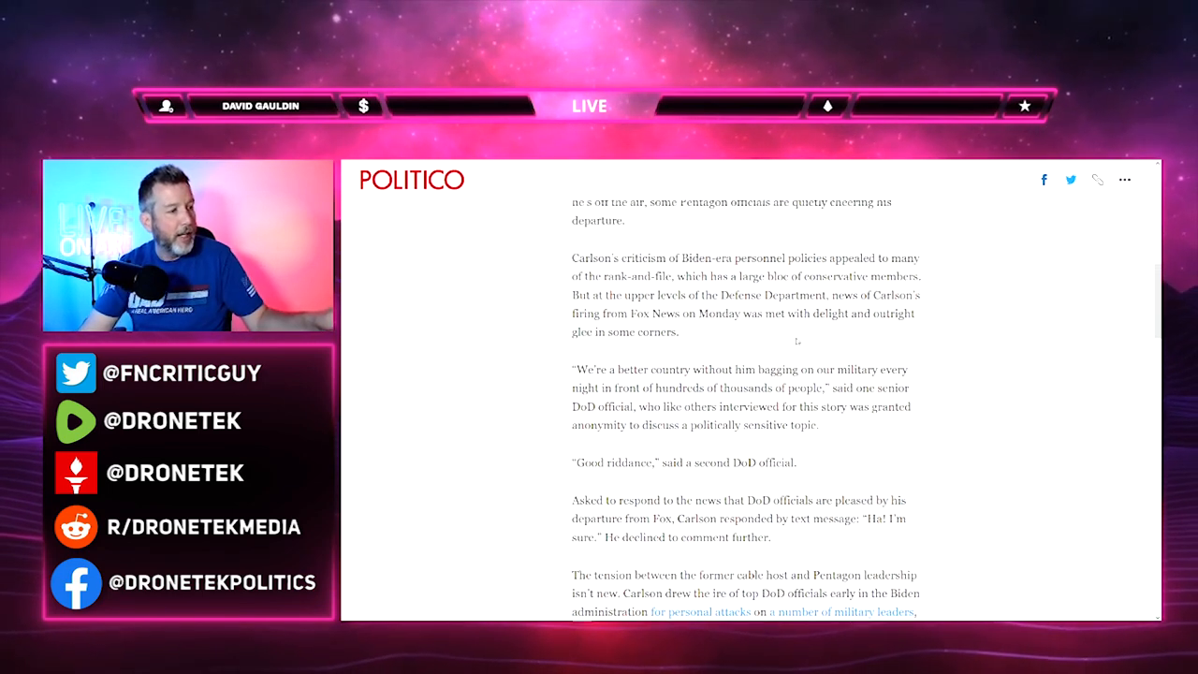
pyautogui.scroll(3)
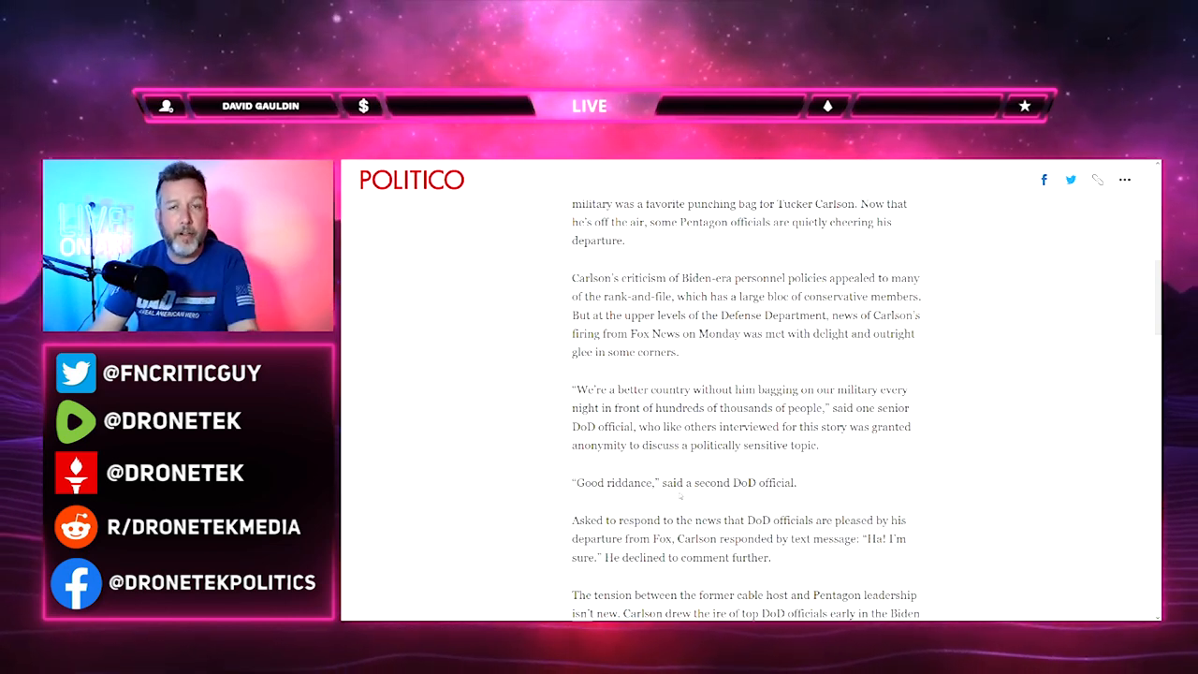
pyautogui.scroll(-3)
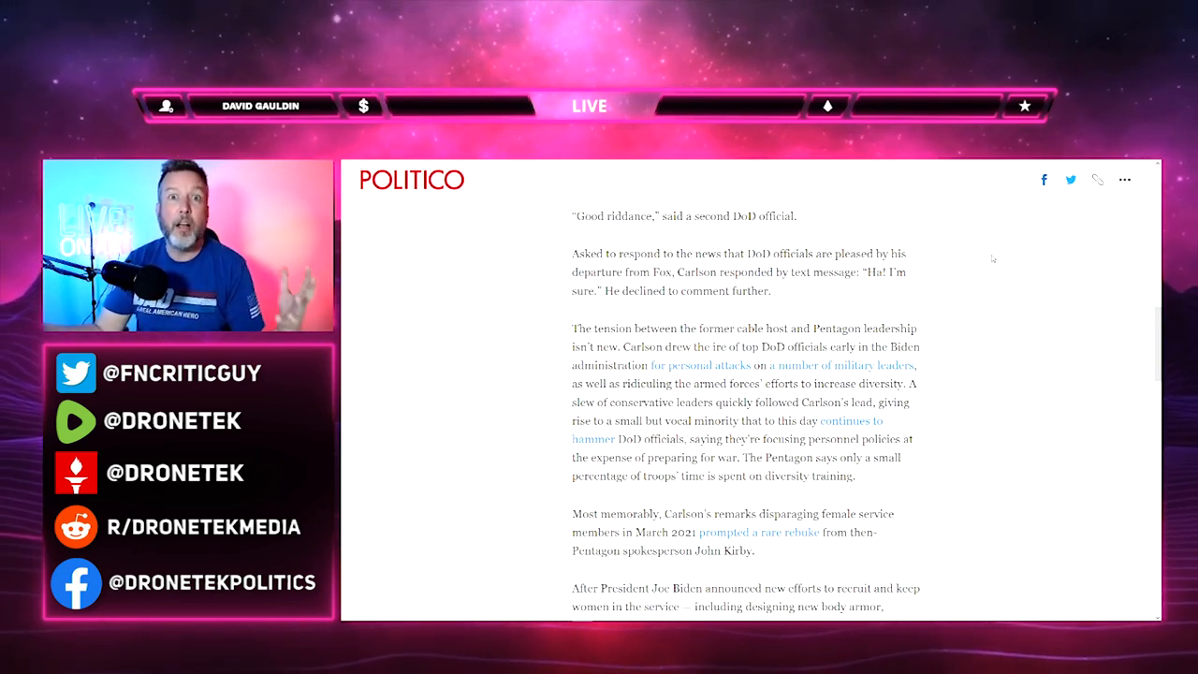
pyautogui.scroll(-3)
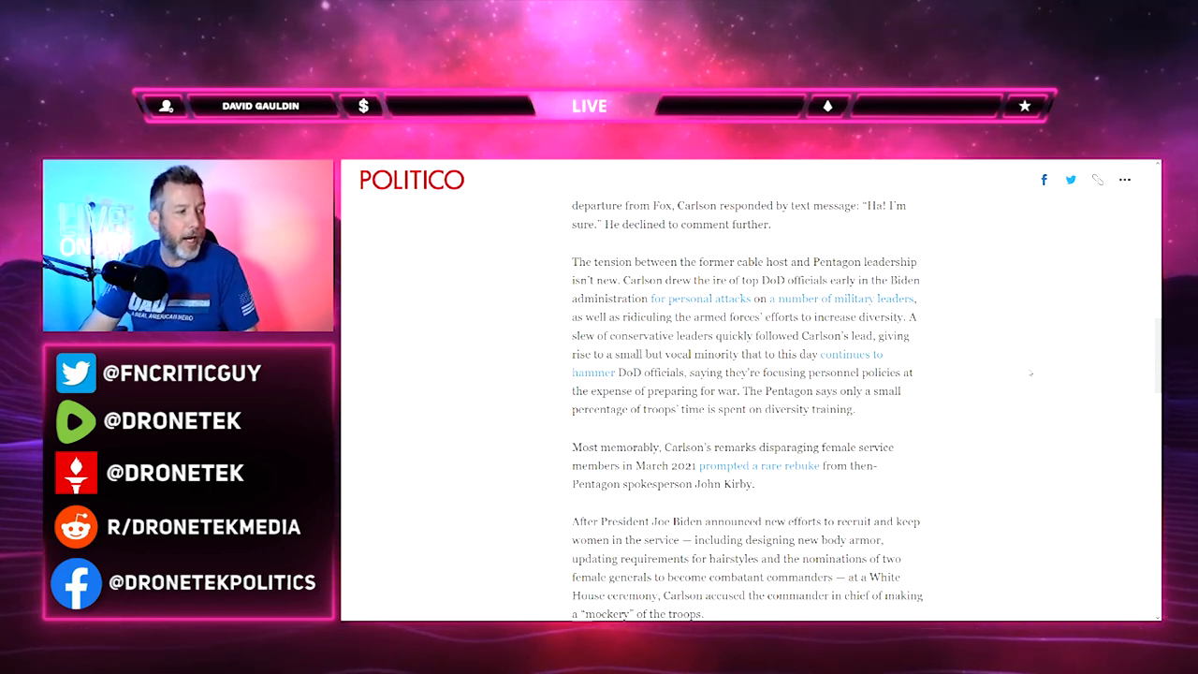
pyautogui.moveTo(1019, 375)
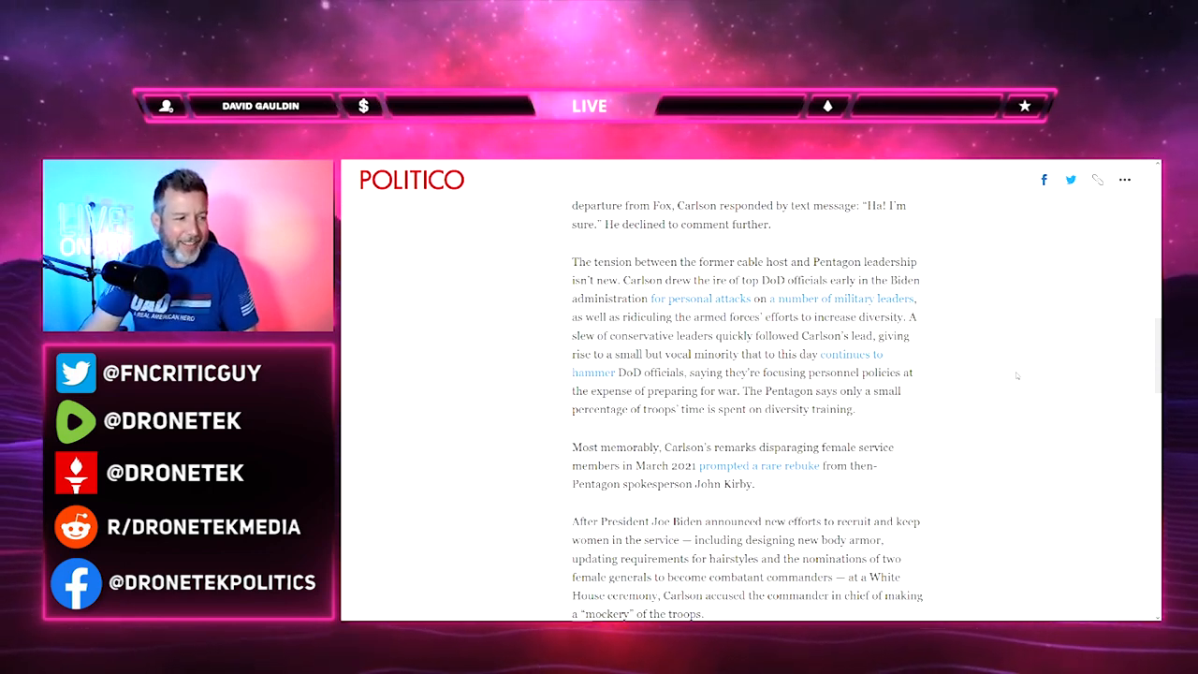